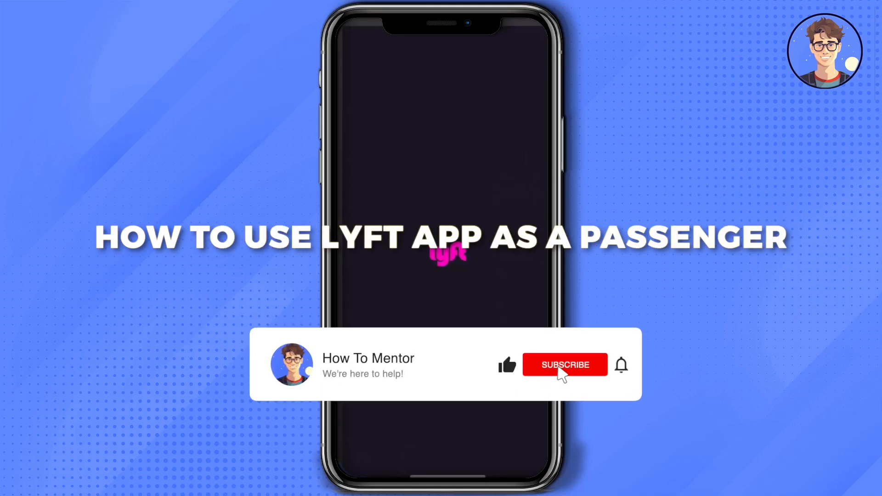
Launch Lyft to its home screen with the greeting and destination search.
{"action": "left_click", "coordinate": [565, 365]}
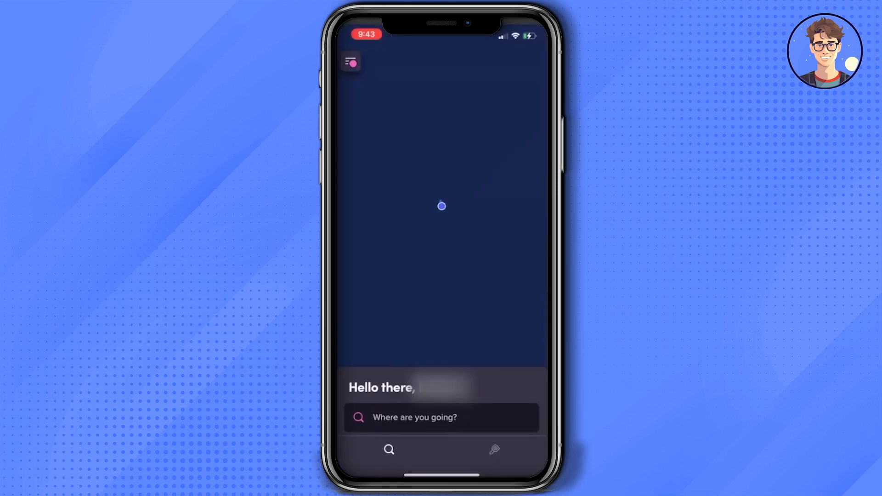
Show the side menu listing Ride history, Payment, Rewards, Help and Settings.
{"action": "left_click", "coordinate": [442, 417]}
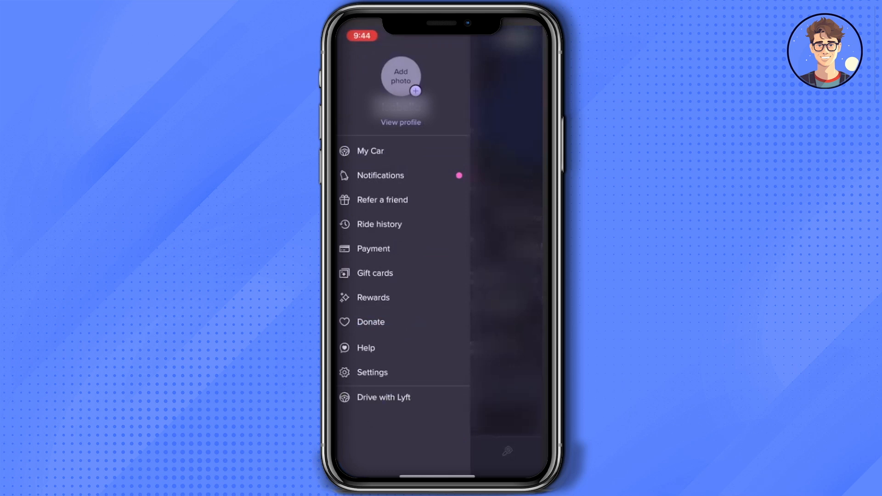
Go to the Refer friends page with the CA$40 ride credit offer.
{"action": "left_click", "coordinate": [370, 151]}
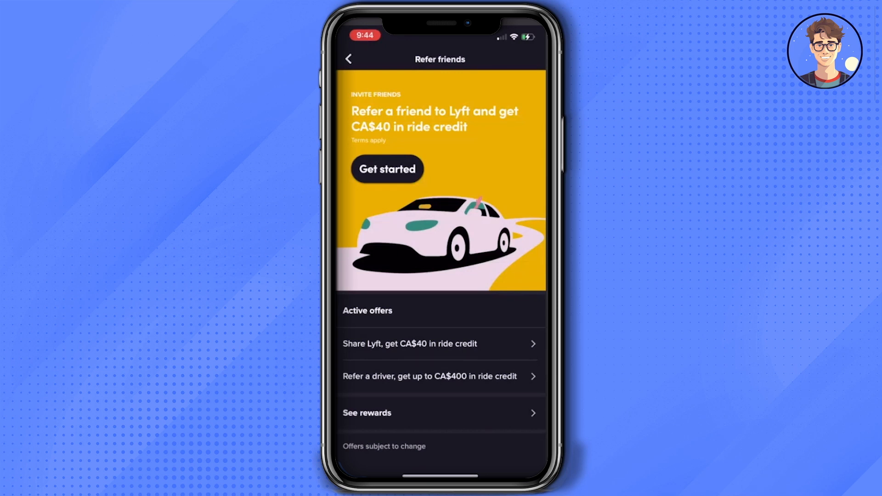
Back out of Refer friends to the side menu of account options.
{"action": "left_click", "coordinate": [349, 59]}
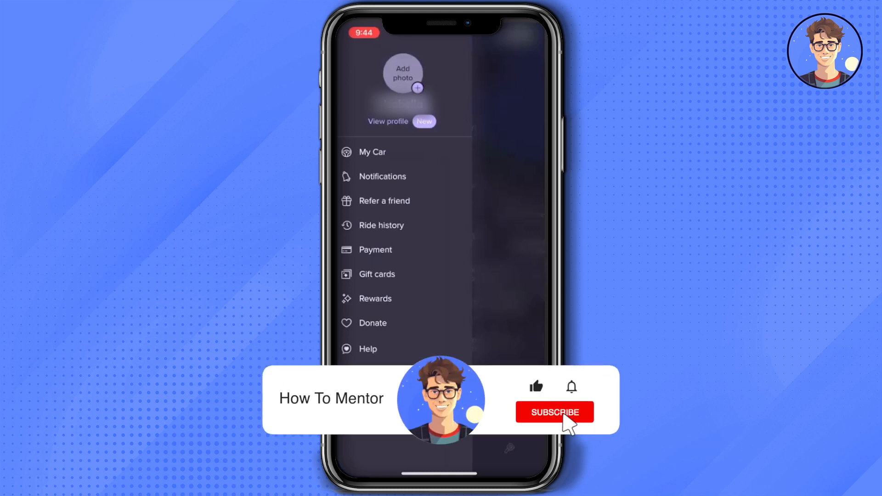
{"action": "left_click", "coordinate": [554, 412]}
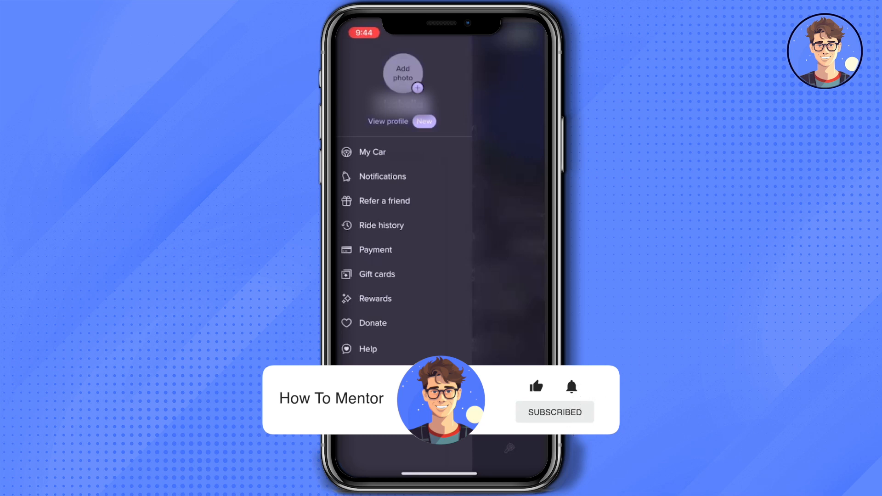